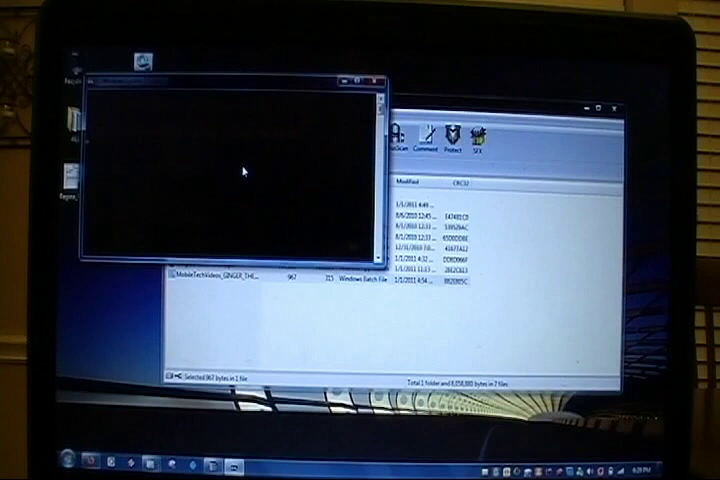
mouse_move(274, 187)
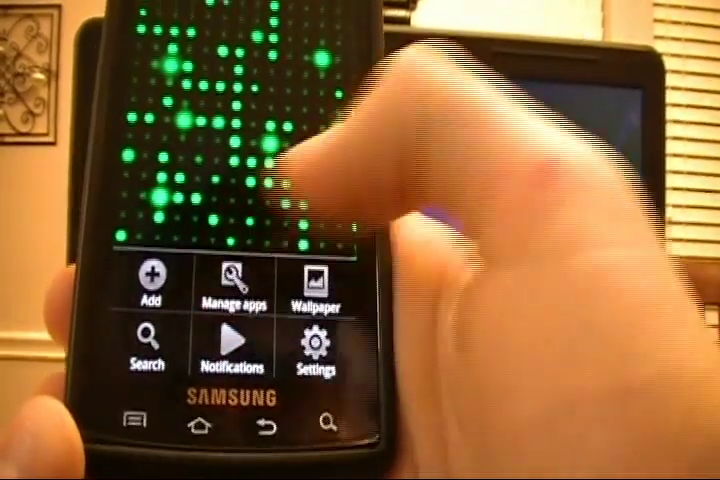
Launch Messaging from the phone's app drawer to show the empty conversation list.
left_click(229, 285)
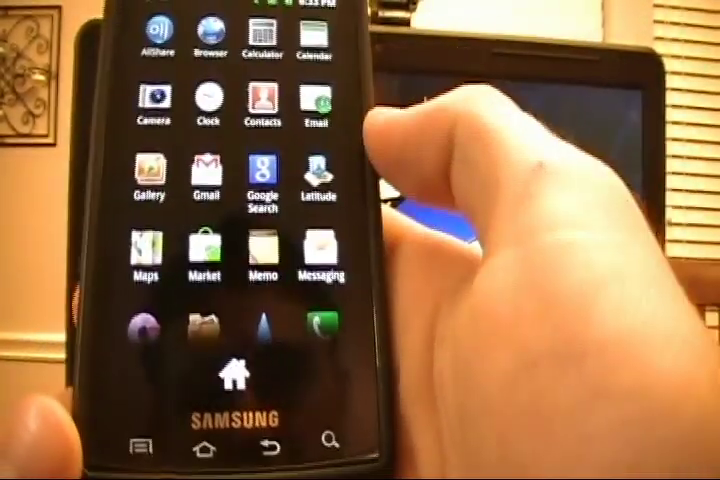
left_click(319, 248)
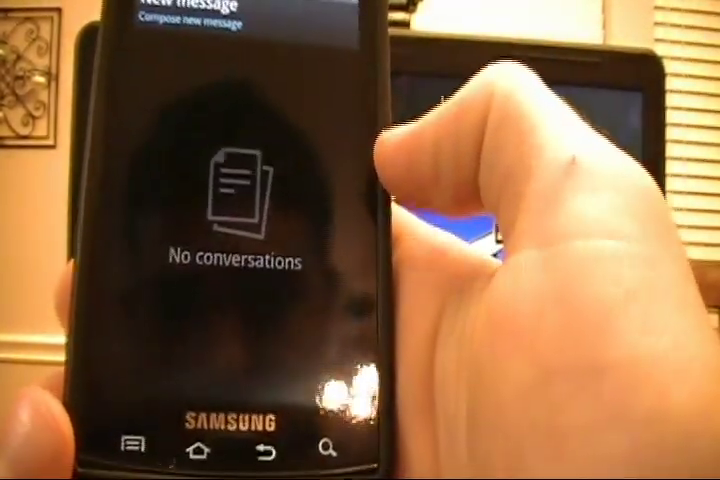